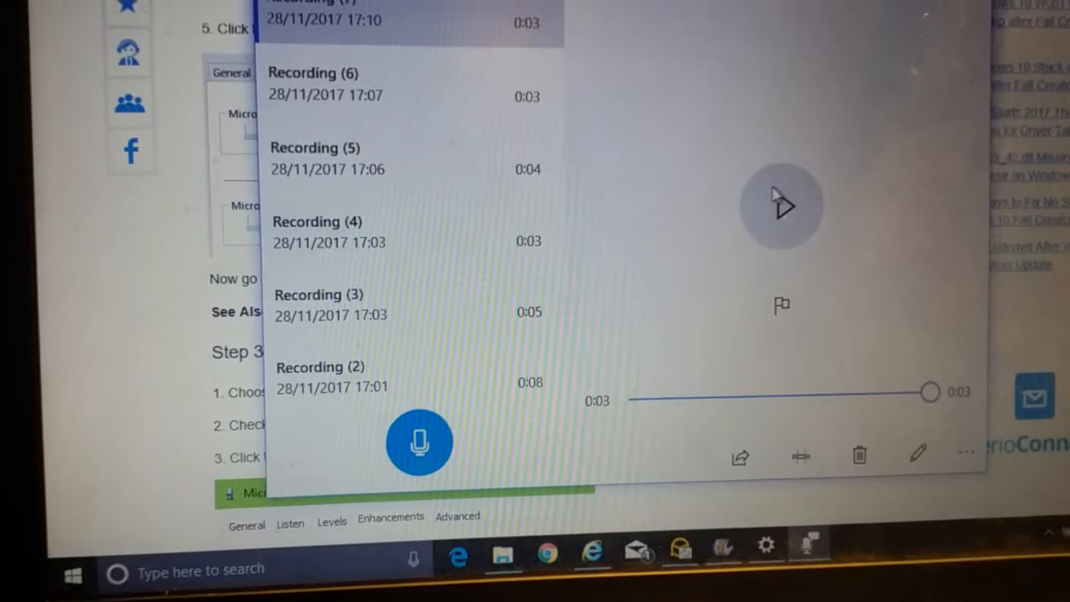
mouse_move(652, 409)
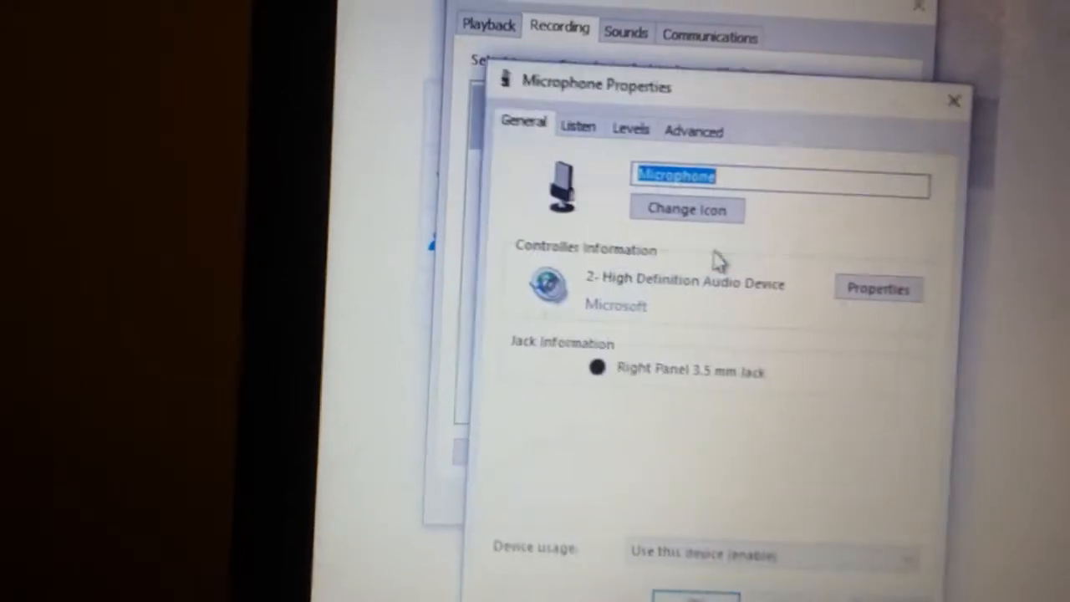
Close the Microphone Properties window after reviewing its General tab details.
left_click(578, 126)
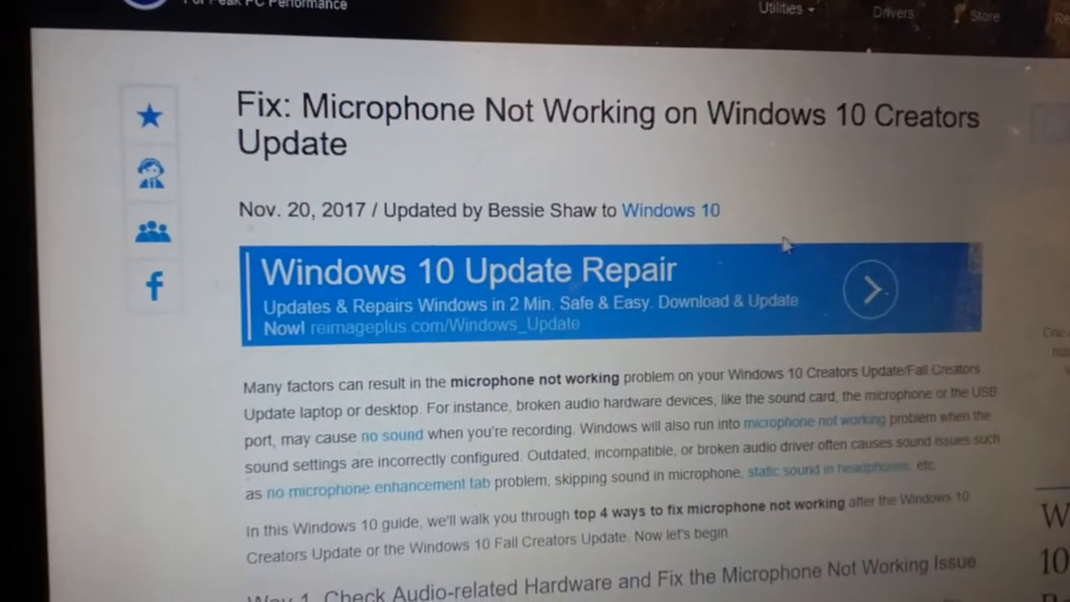
Scroll the 'Fix: Microphone Not Working' guide down to its microphone privacy steps.
scroll("down", 3)
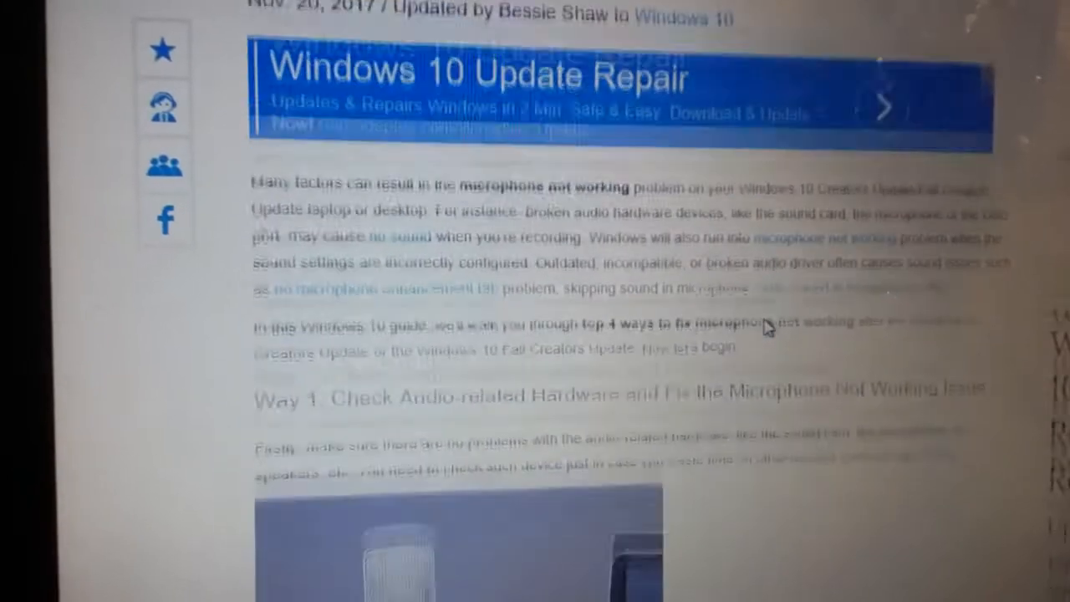
scroll("down", 3)
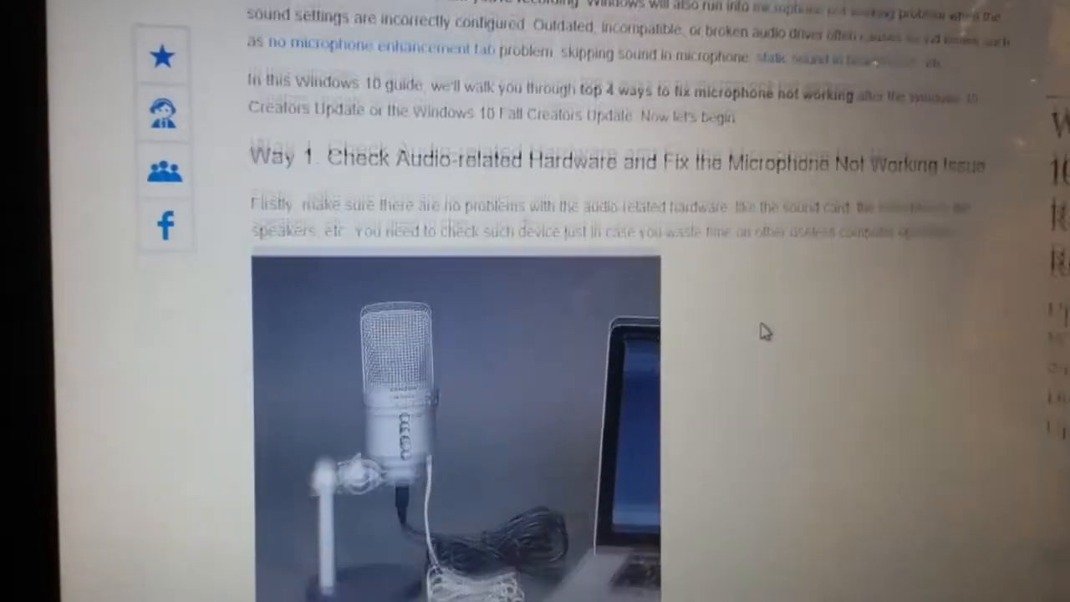
scroll("up", 3)
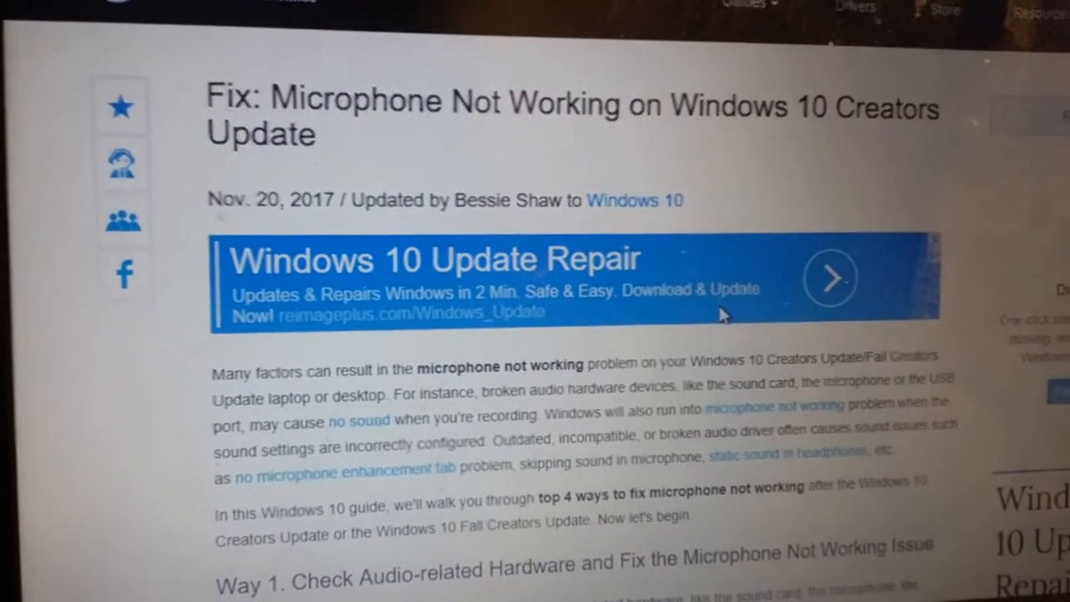
scroll("down", 3)
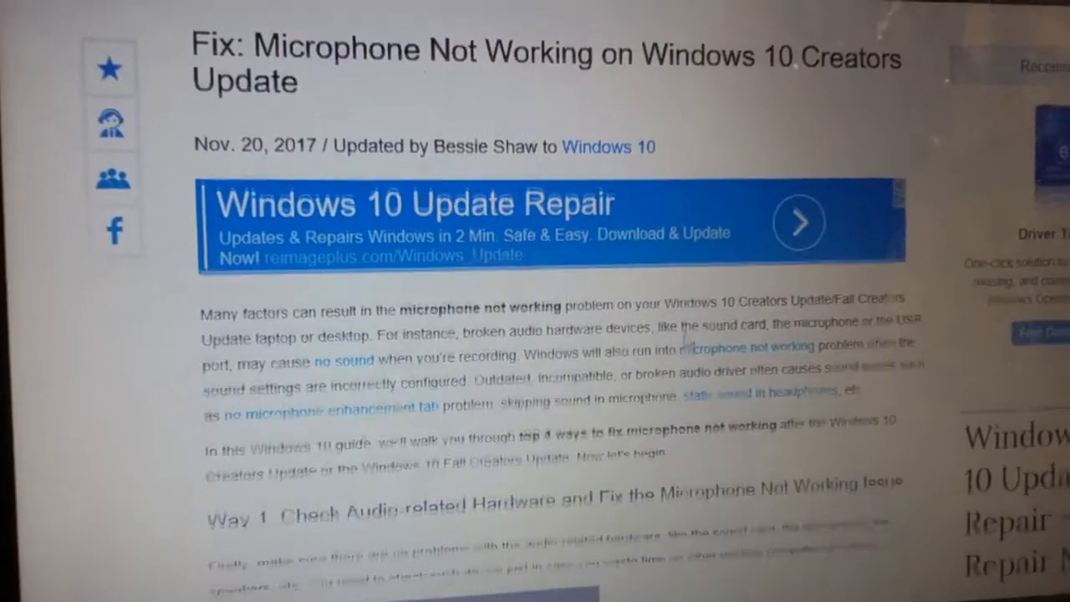
scroll("down", 3)
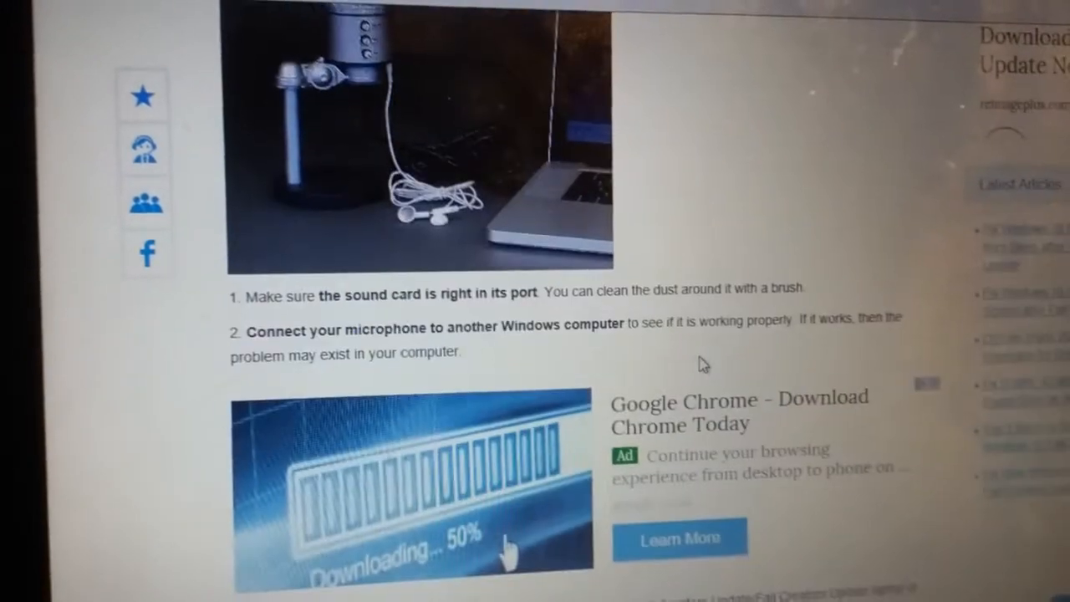
scroll("down", 3)
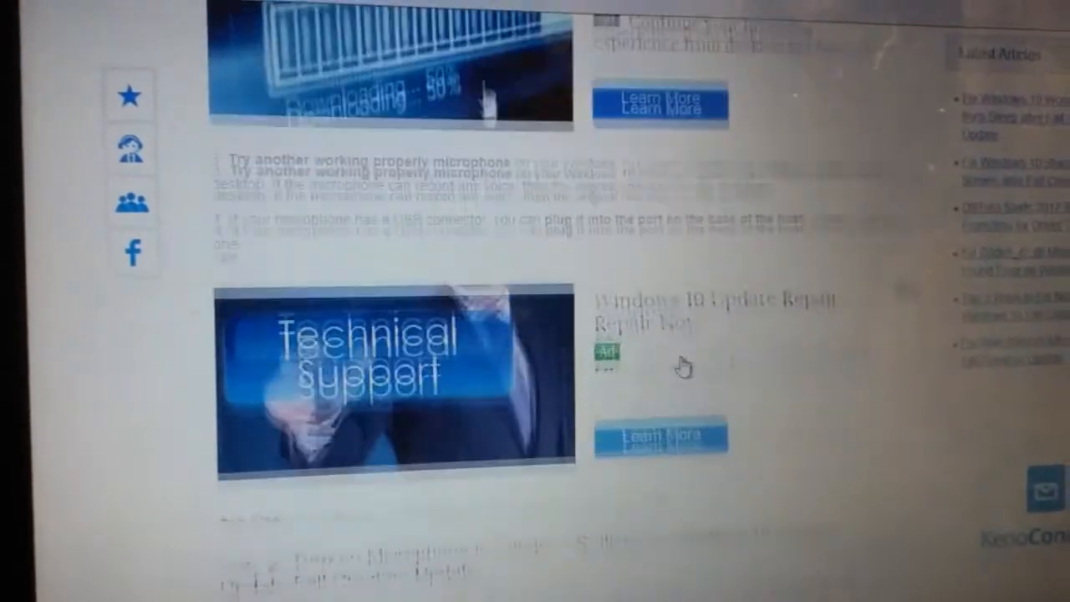
scroll("down", 3)
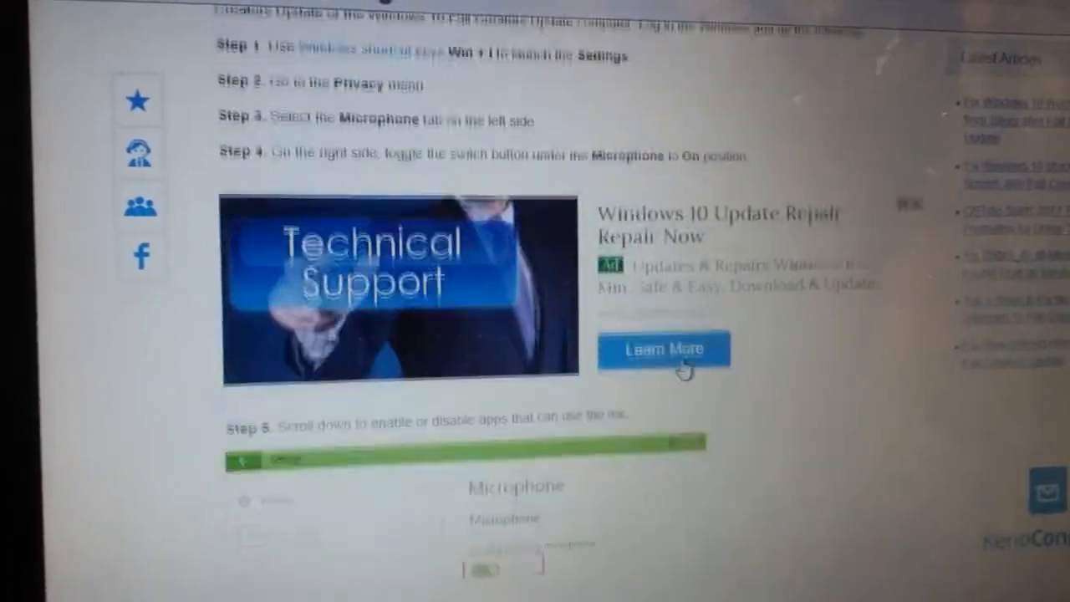
scroll("down", 3)
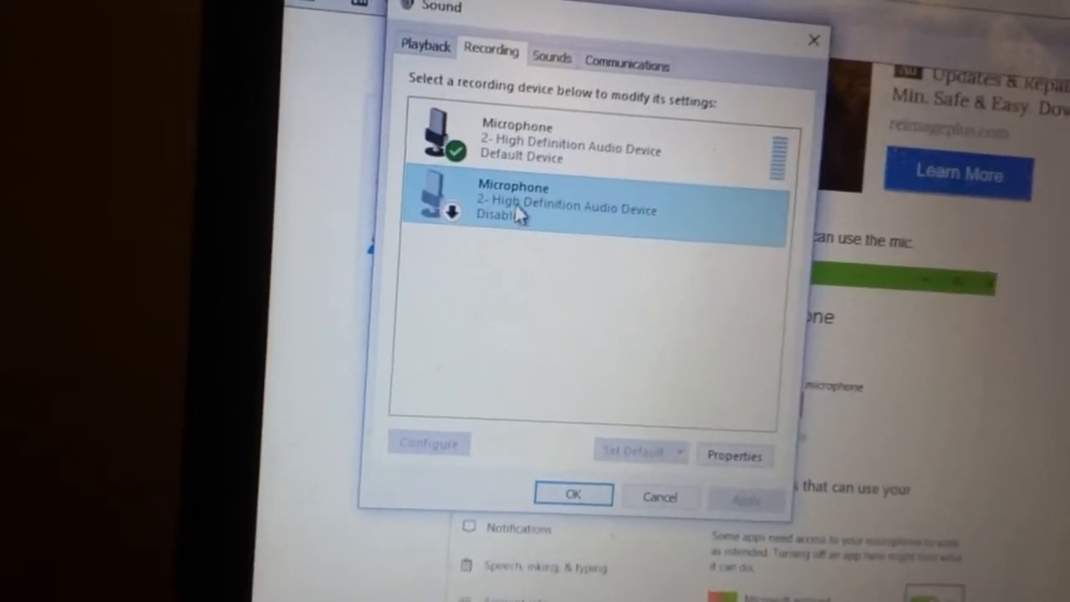
left_click(568, 138)
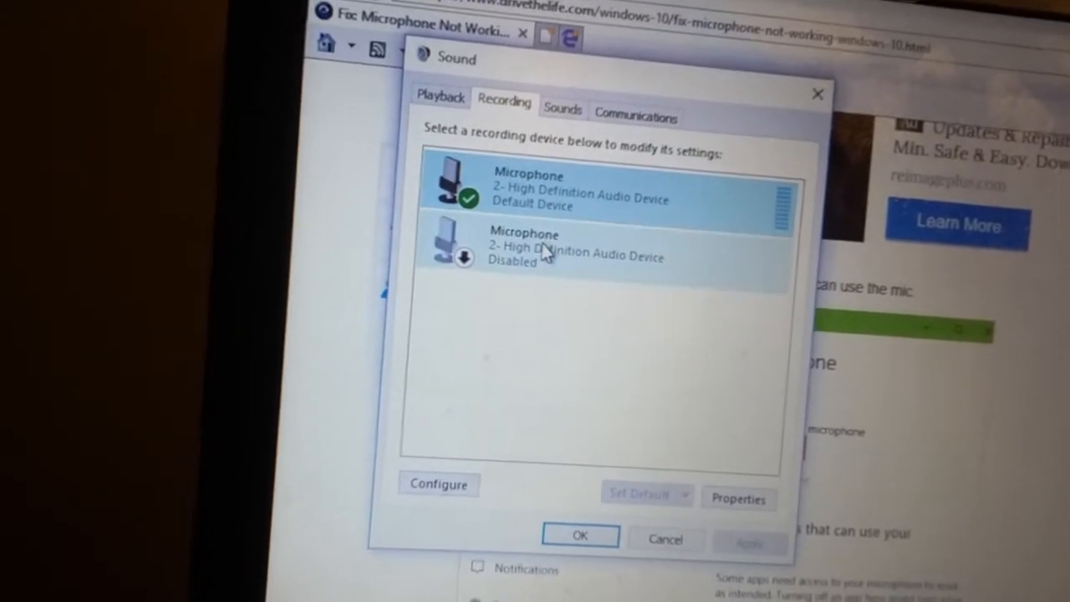
left_click(568, 248)
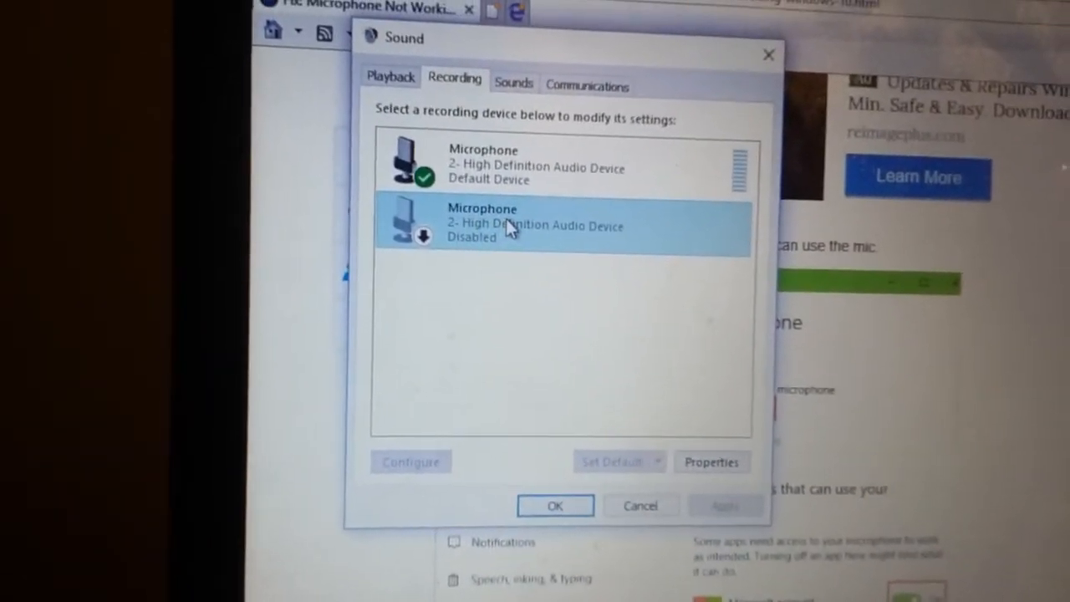
Enable then re-disable the second microphone, and confirm the Sound dialog with OK.
right_click(510, 225)
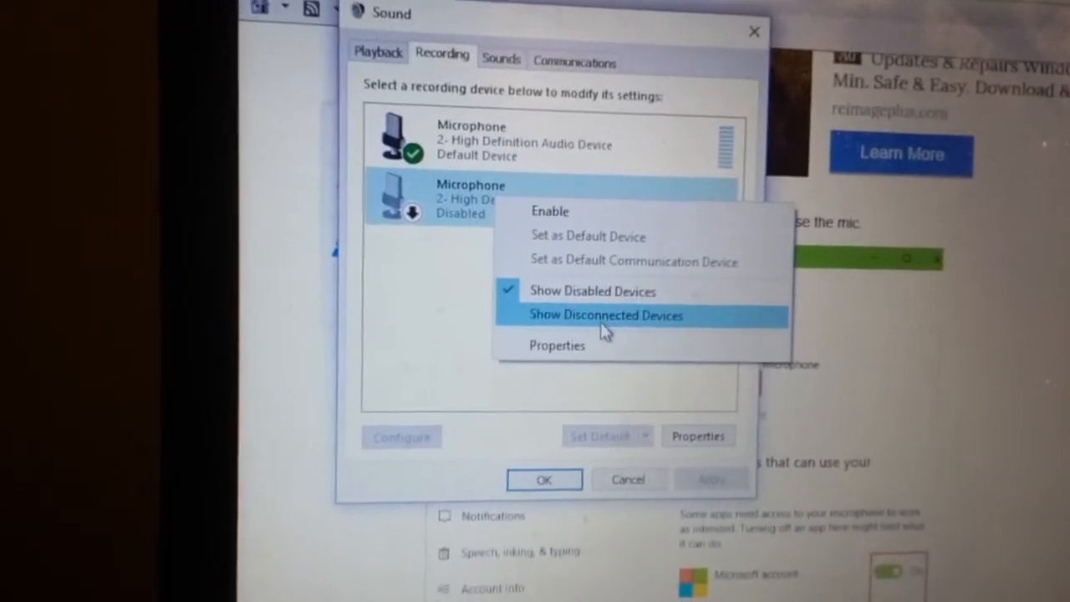
mouse_move(597, 296)
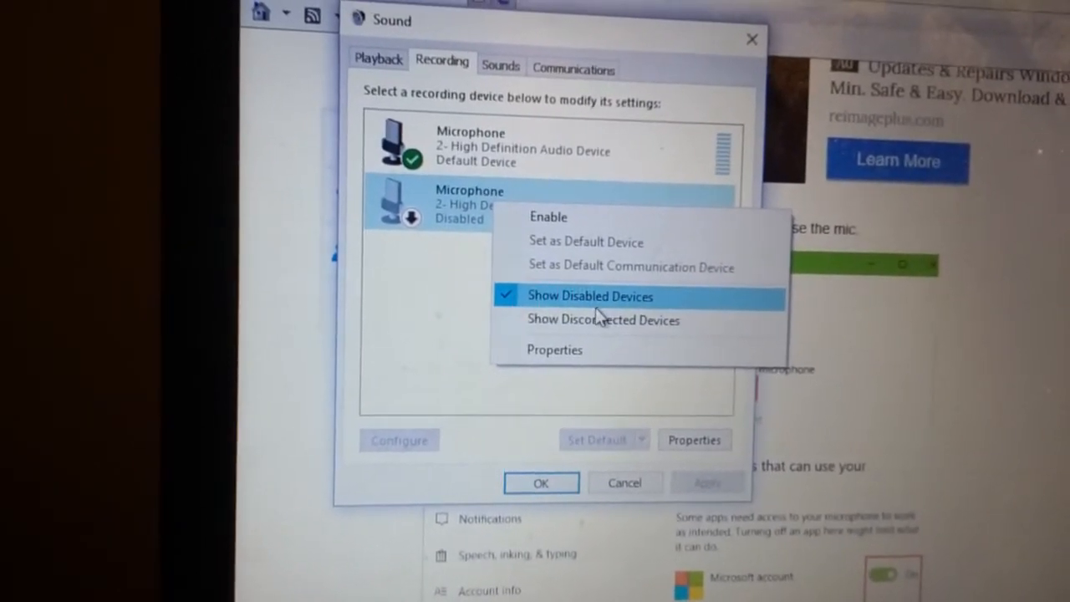
mouse_move(569, 226)
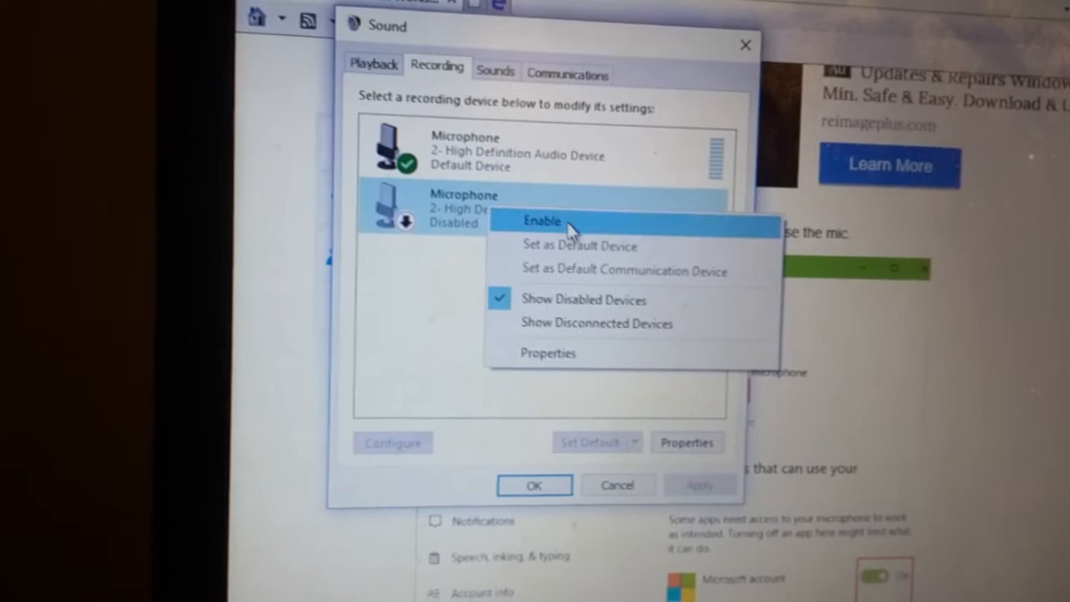
left_click(541, 221)
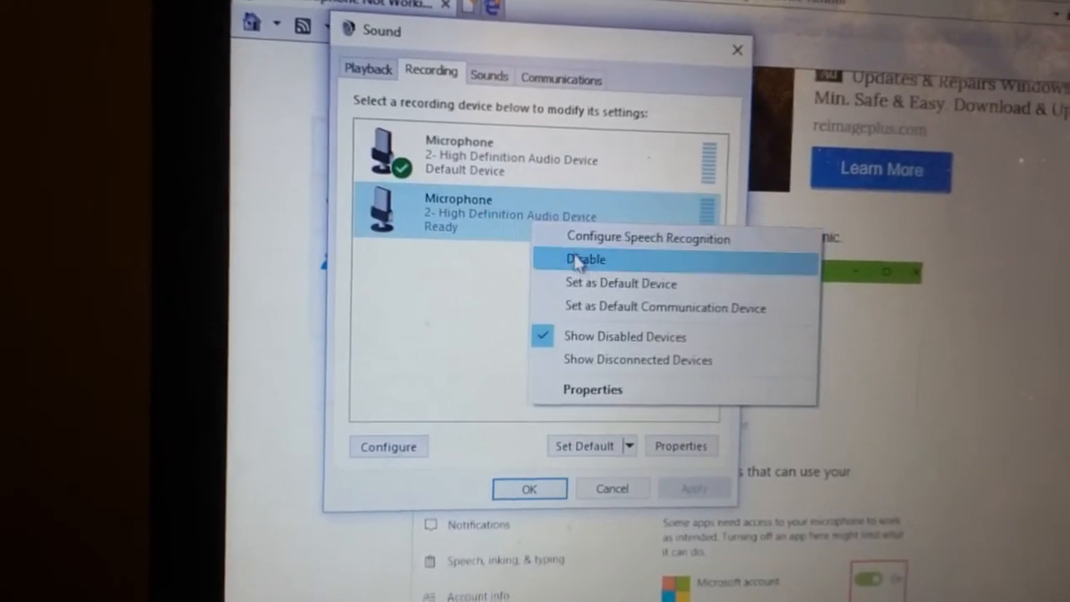
left_click(584, 259)
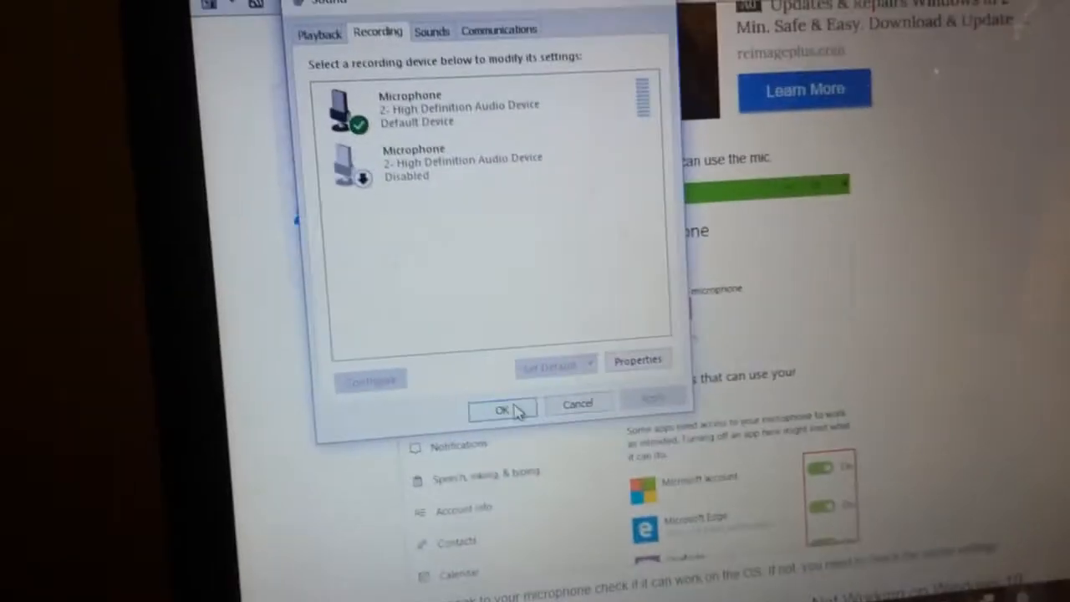
left_click(502, 411)
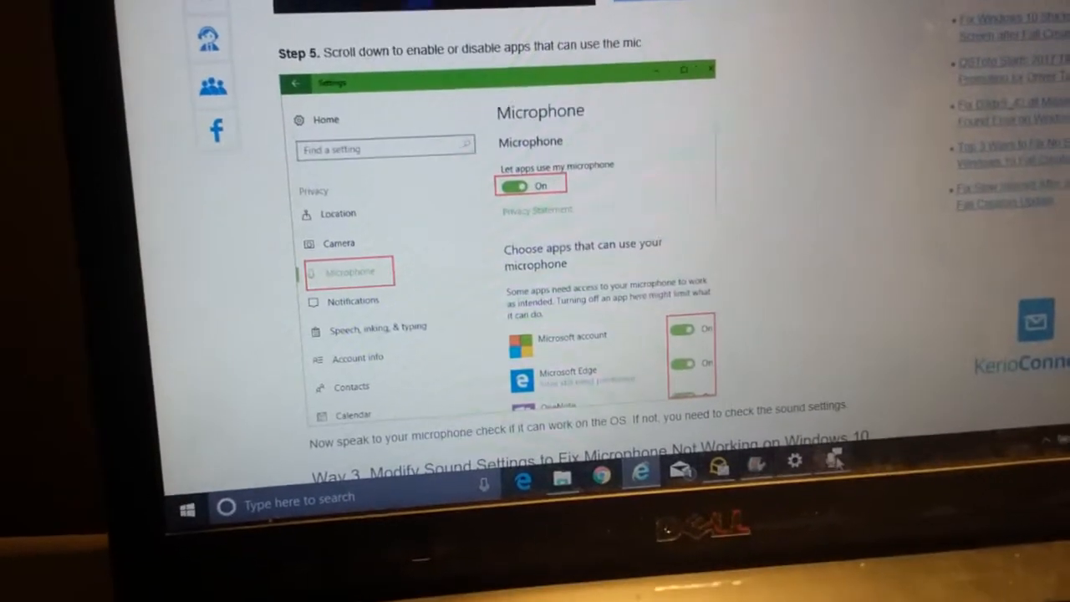